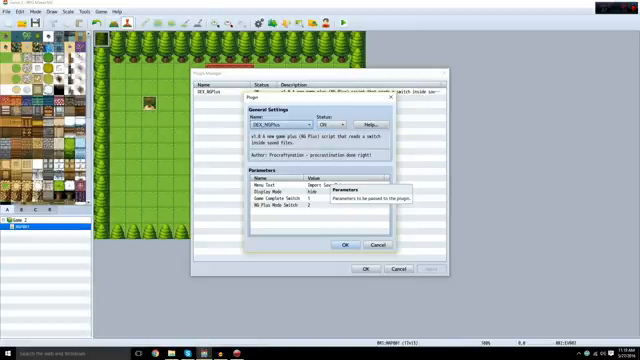
Review the DEX_NGPlus Menu Text and Display Mode values, then browse the Import Save Data folder
left_click(262, 190)
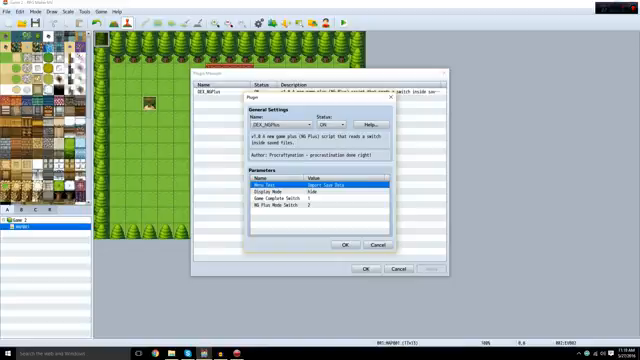
left_click(300, 195)
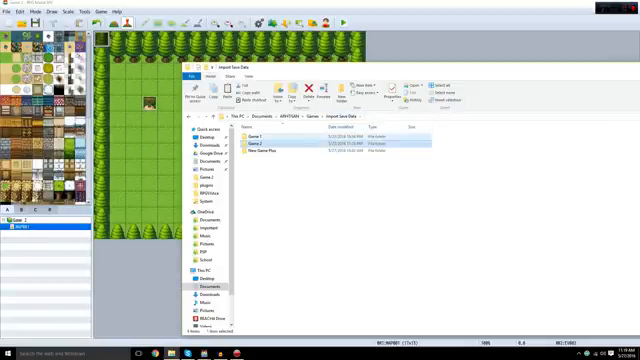
double_click(258, 133)
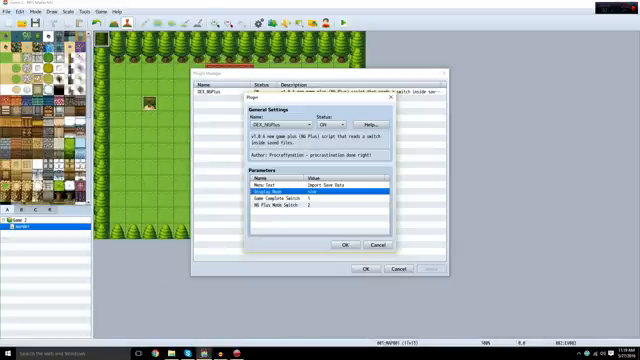
Review the plugin's Game Complete and NG Plus Mode switch parameters, then accept the settings
left_click(300, 203)
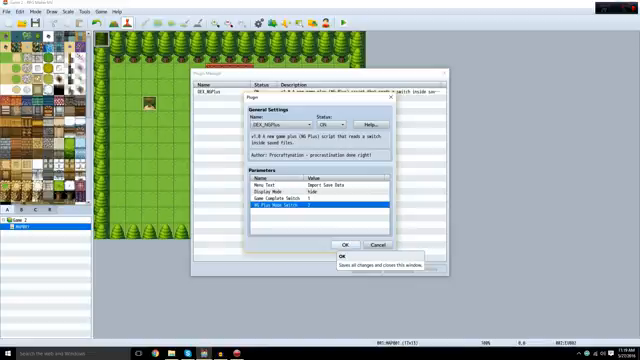
left_click(343, 245)
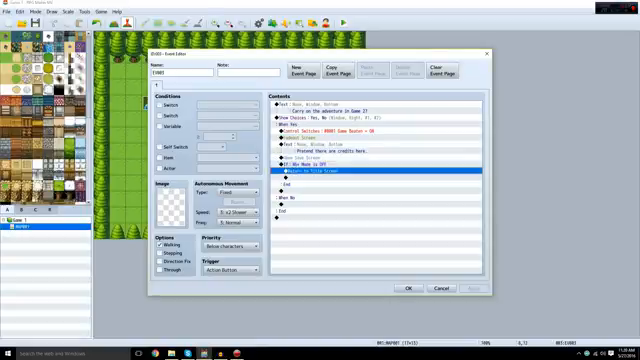
Open Game 1's EV001 with the slime battle and Monster Beat and Game Beaten switches
left_click(310, 170)
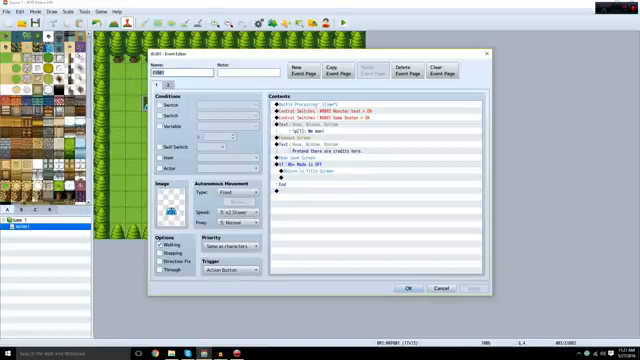
Show EV001's second page, conditioned on the NG+ Mode and Monster Beat switches
left_click(375, 107)
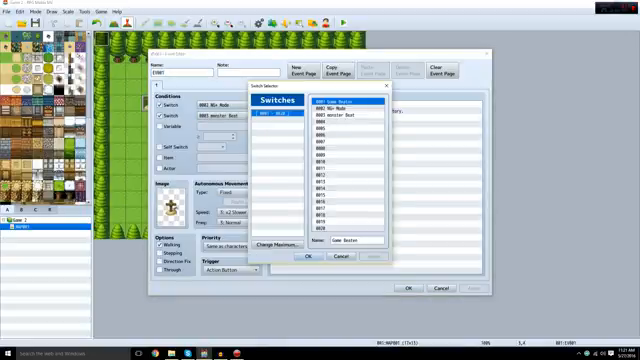
Select 0001 Game Beaten in the switch list, then cancel without changing the condition
left_click(308, 257)
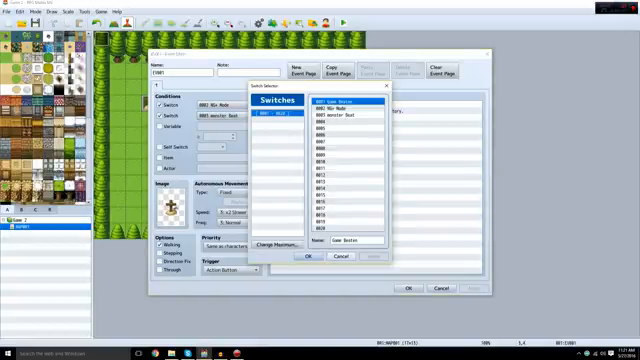
left_click(306, 256)
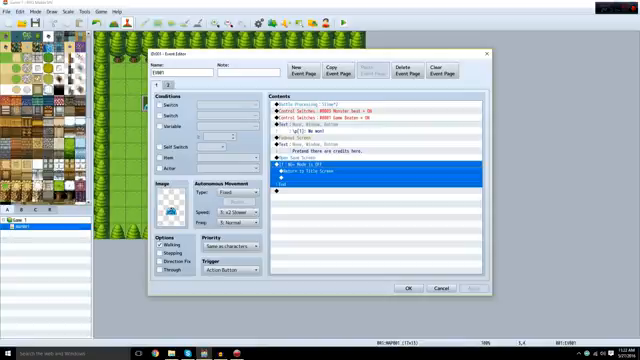
left_click(406, 286)
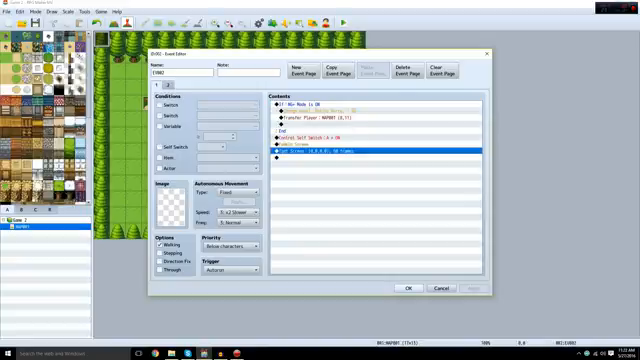
mouse_move(408, 287)
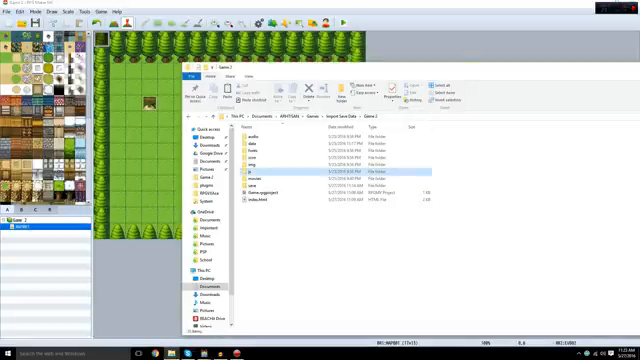
Enter Game 2's plugins folder and launch New Game Plus.js
double_click(250, 169)
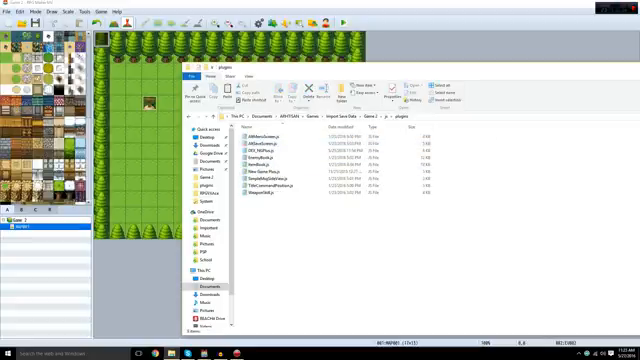
double_click(281, 174)
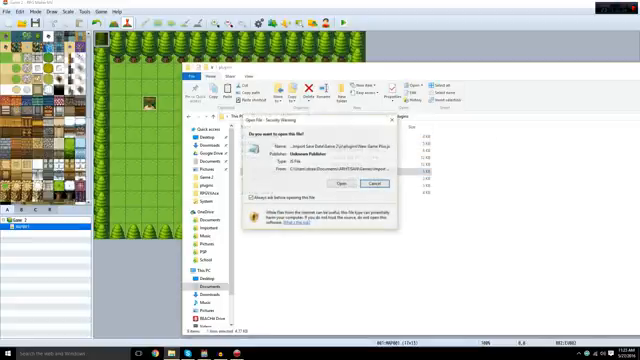
Accept the security warning and view the New Game Plus.js parameters in Notepad
left_click(344, 184)
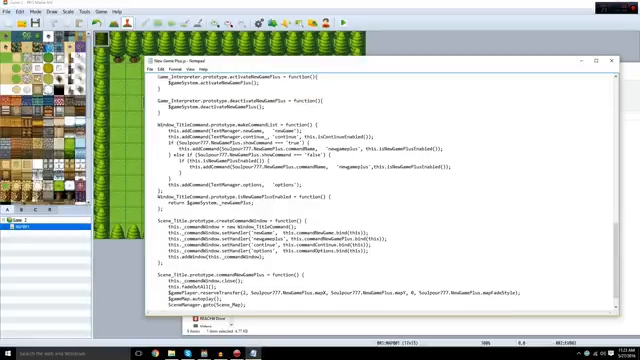
scroll("up", 3)
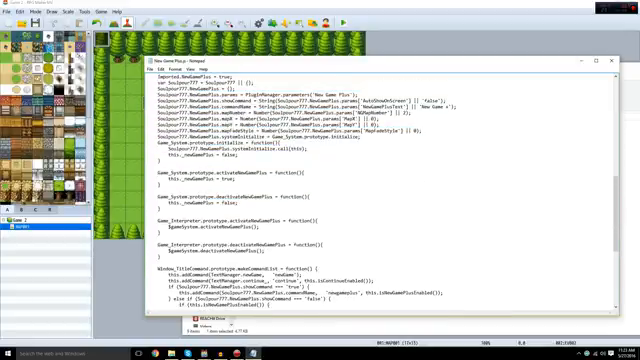
scroll("up", 3)
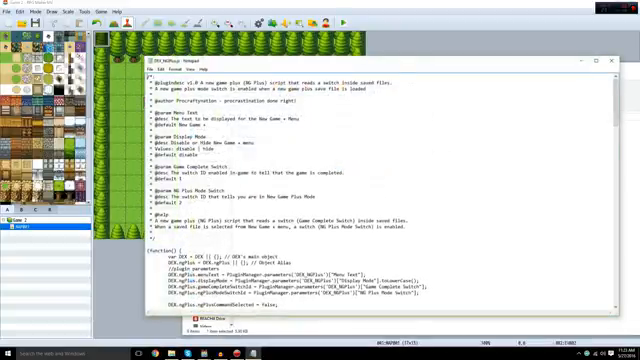
Scroll through DEX_NGPlus.js header notes and save-loading functions
scroll("down", 3)
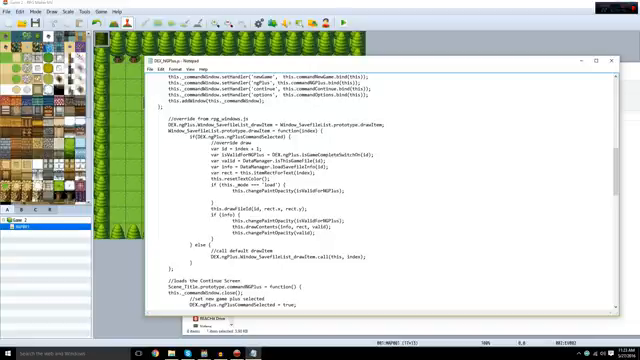
scroll("down", 3)
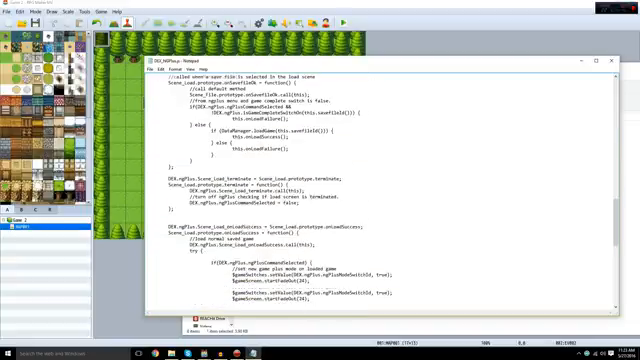
scroll("down", 3)
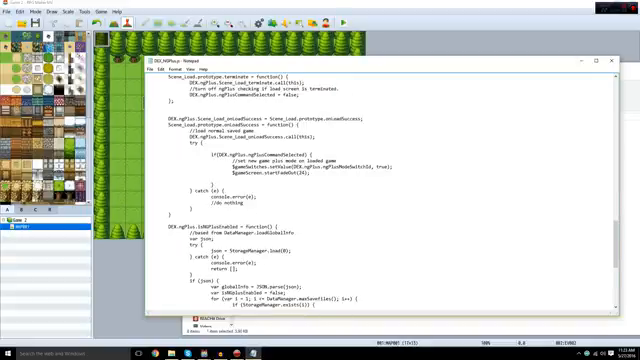
scroll("down", 3)
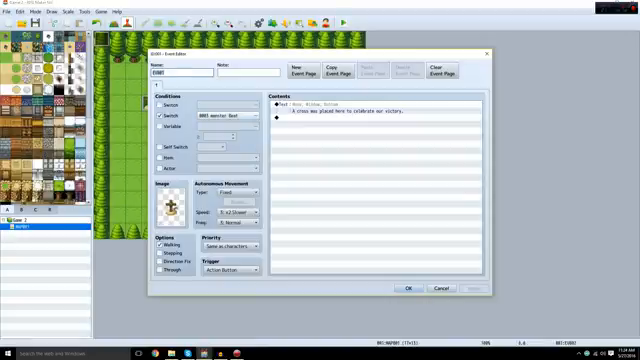
Inspect EV001's switch condition list, then close the autorun EV002 editor with OK
left_click(240, 116)
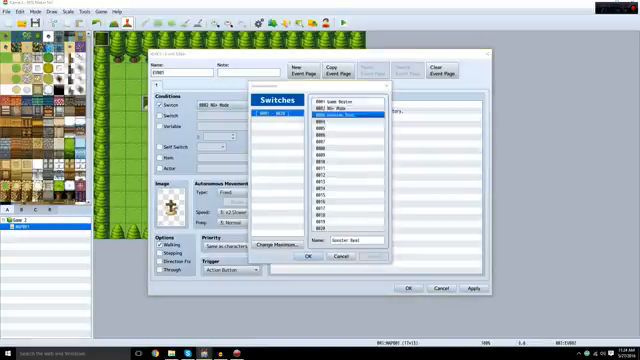
left_click(307, 257)
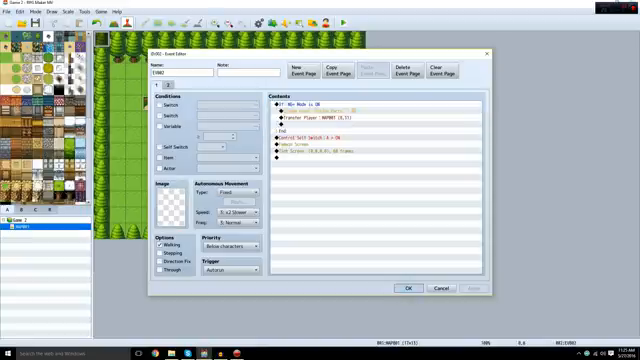
left_click(405, 288)
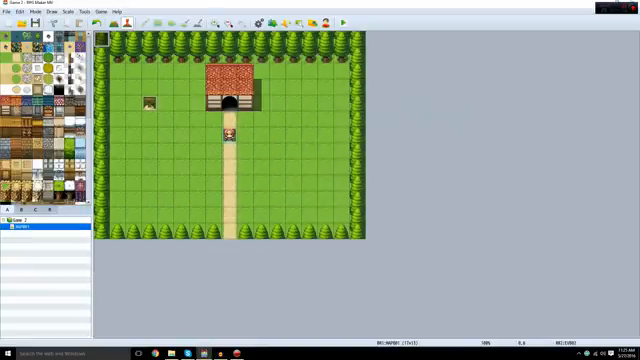